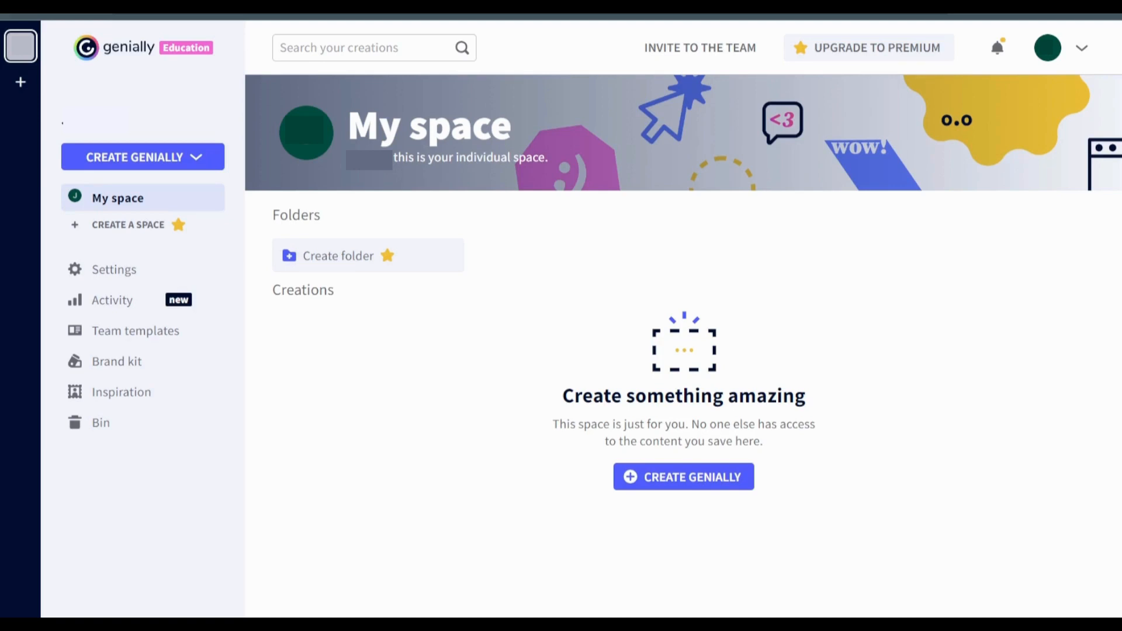
# Start a new Genially creation from the dashboard.
pyautogui.click(682, 477)
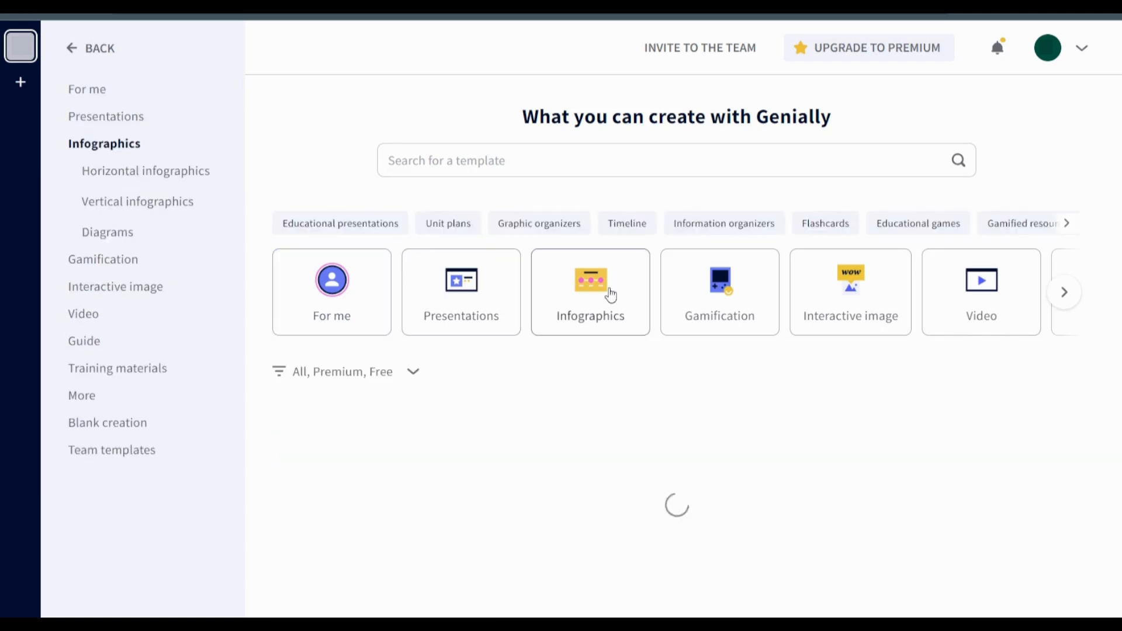
# Choose a blank creation from the For me template strip.
pyautogui.click(86, 89)
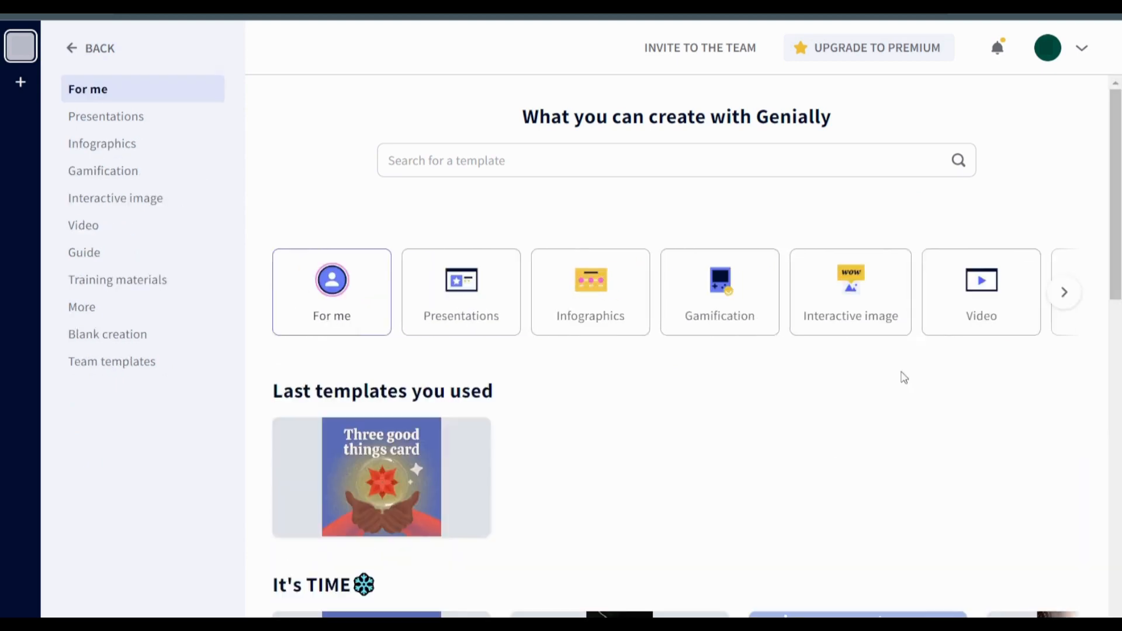
pyautogui.click(1064, 293)
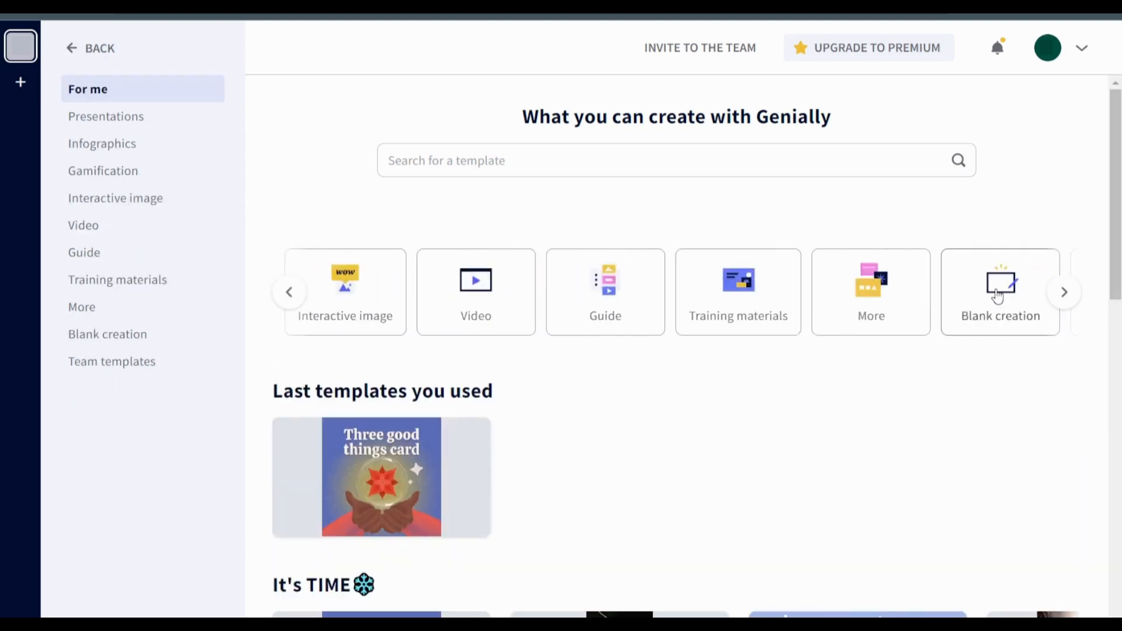
pyautogui.click(999, 291)
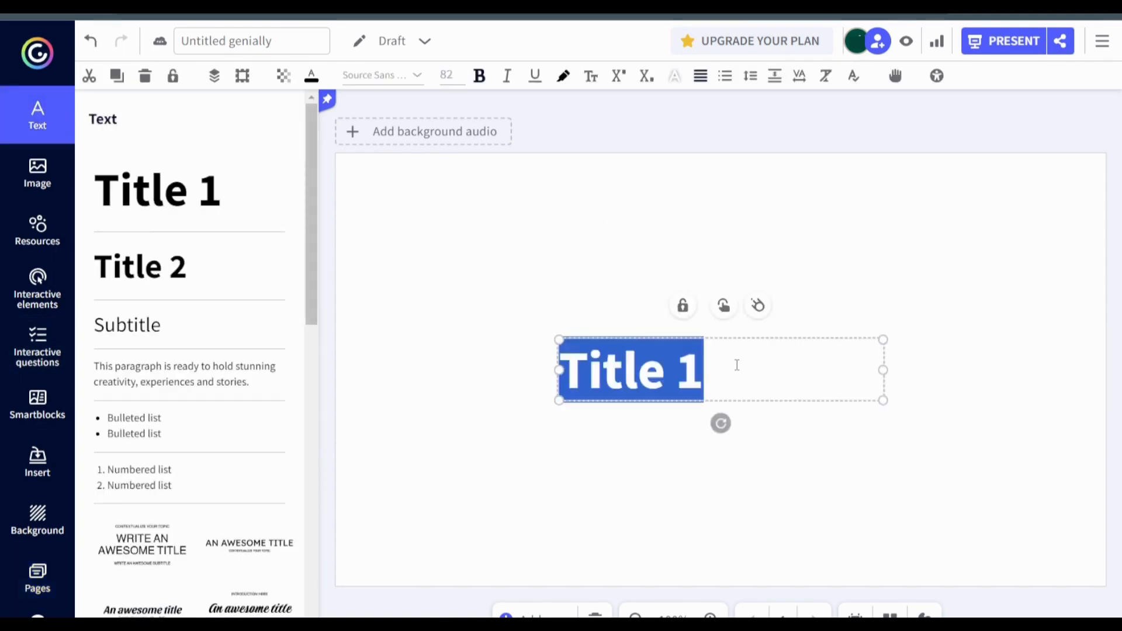
# Make the title read 'Personification' and browse the image library.
pyautogui.write('Personification')
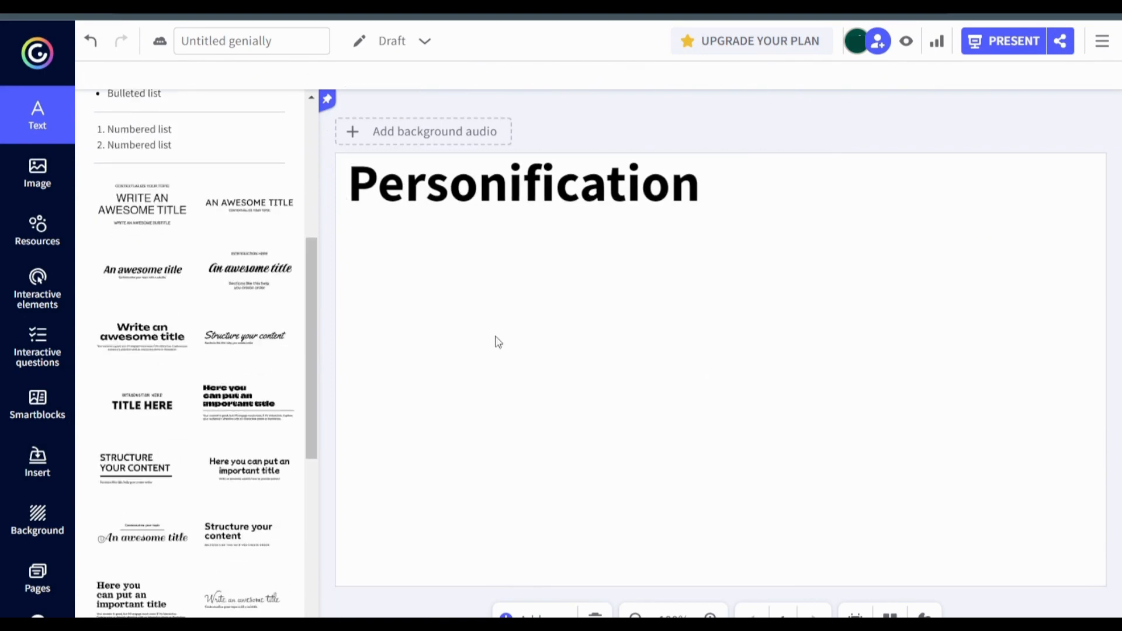
pyautogui.scroll(-3)
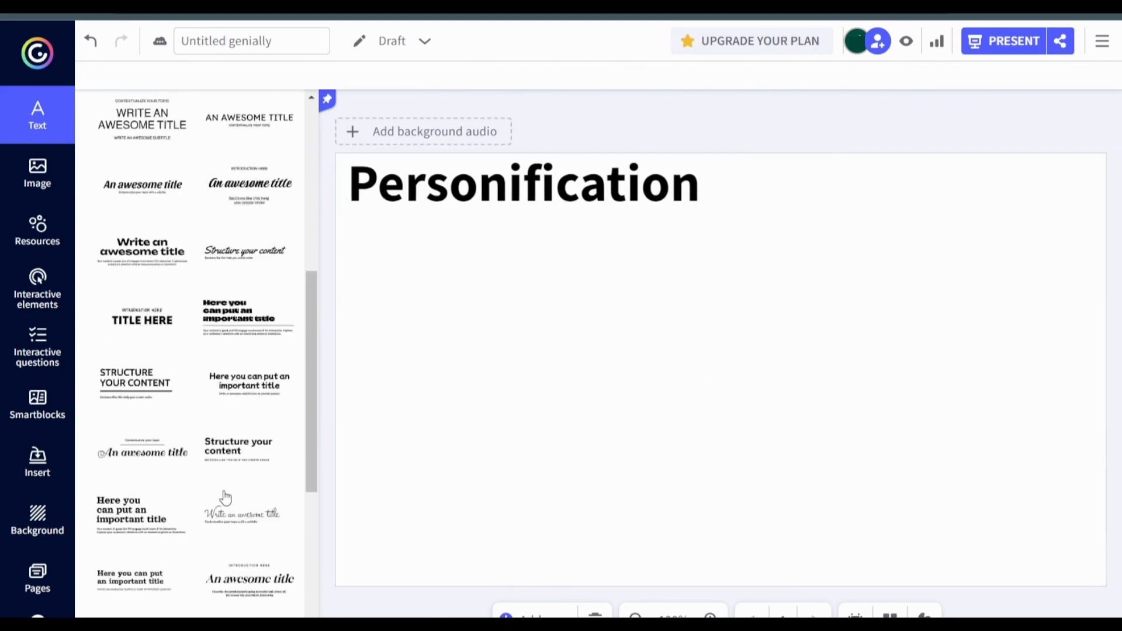
pyautogui.click(36, 173)
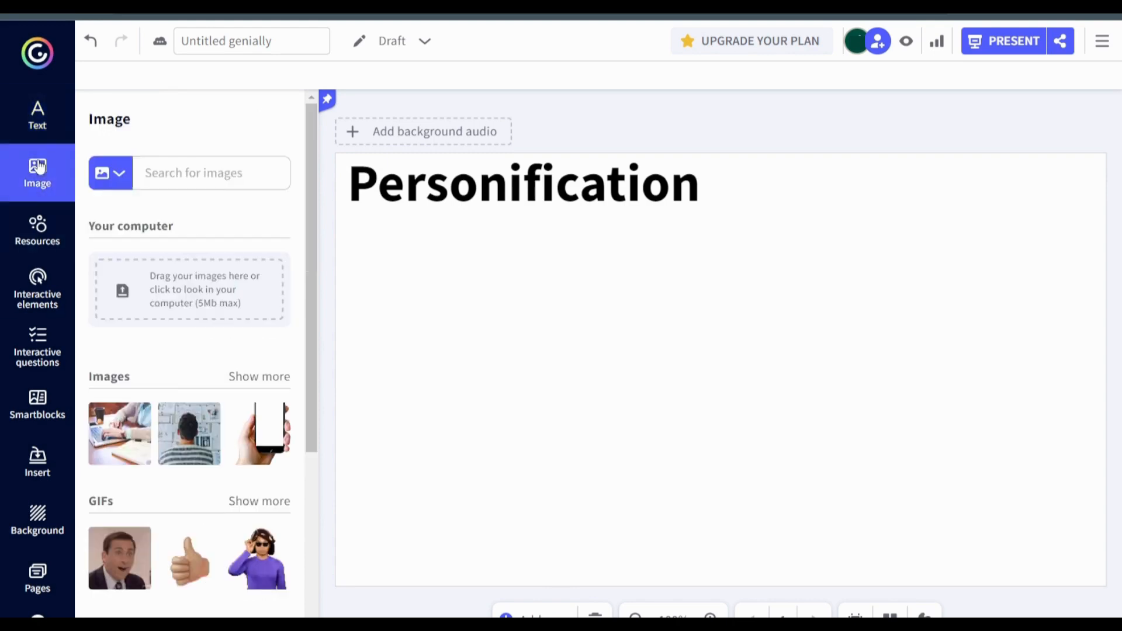
pyautogui.scroll(-3)
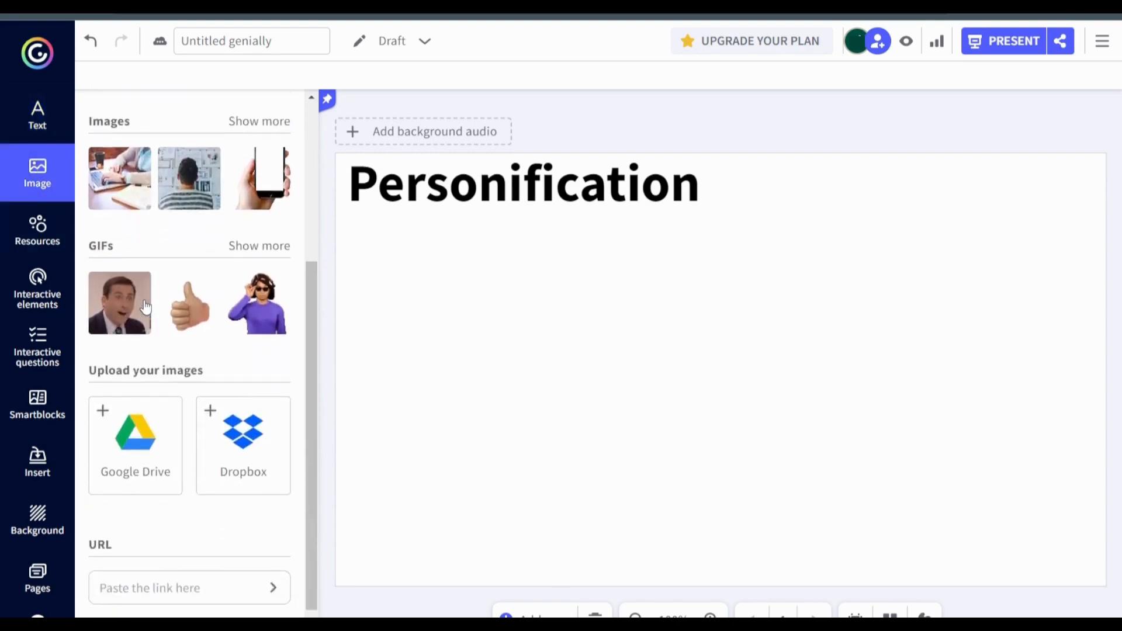
pyautogui.moveTo(272, 177)
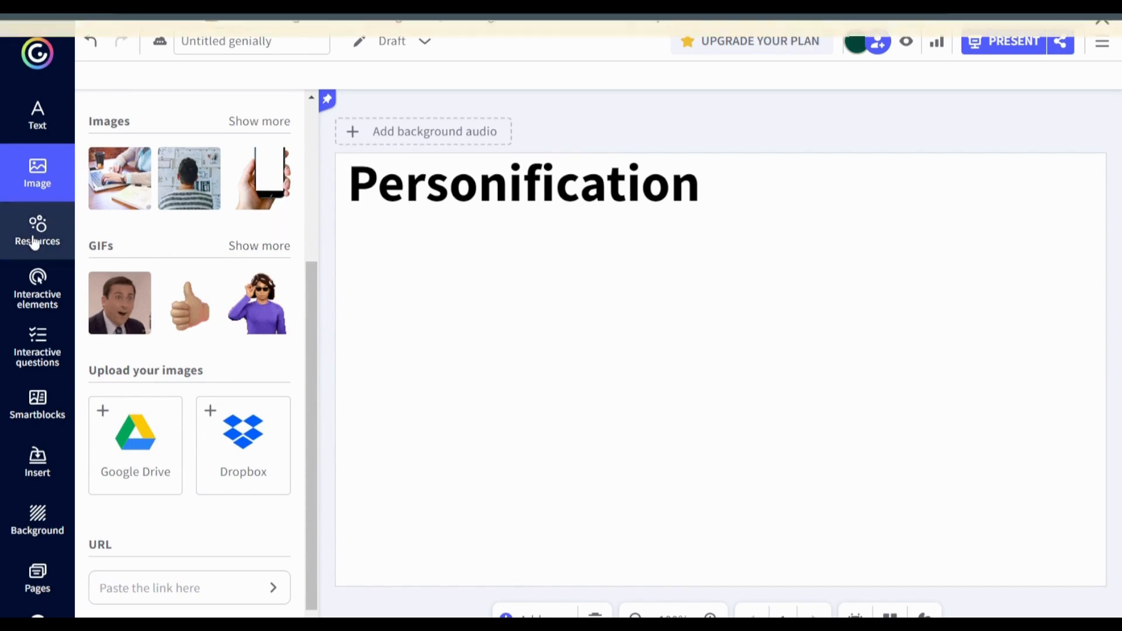
# Browse the Resources library, then the Interactive elements library.
pyautogui.click(37, 230)
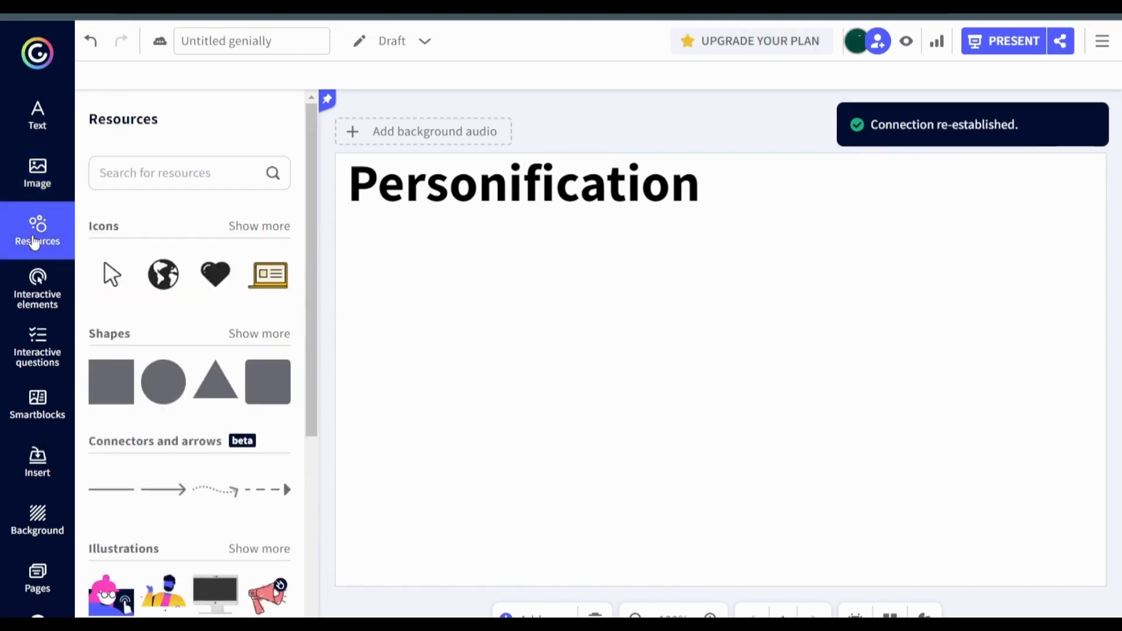
pyautogui.scroll(-3)
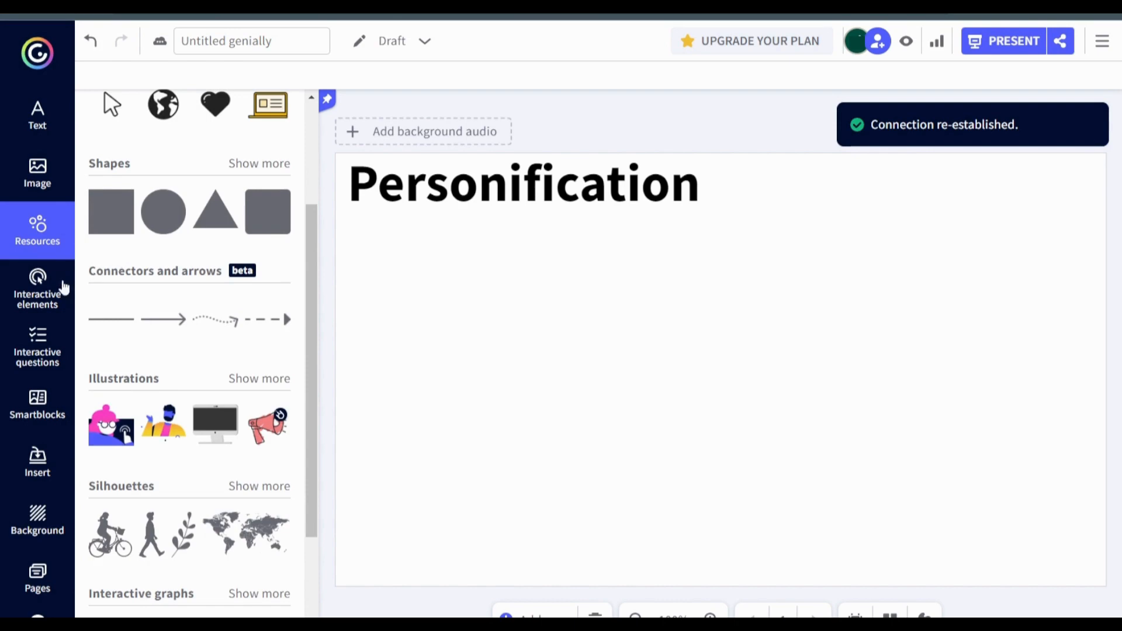
pyautogui.click(37, 290)
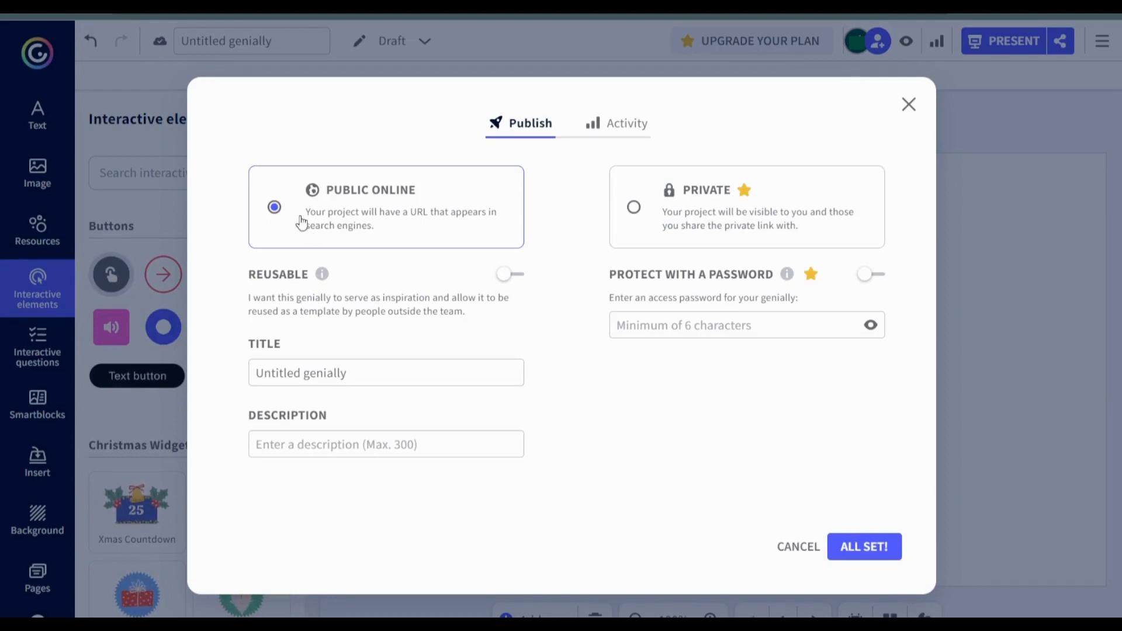
# Set the creation's visibility to Public online and confirm.
pyautogui.click(864, 547)
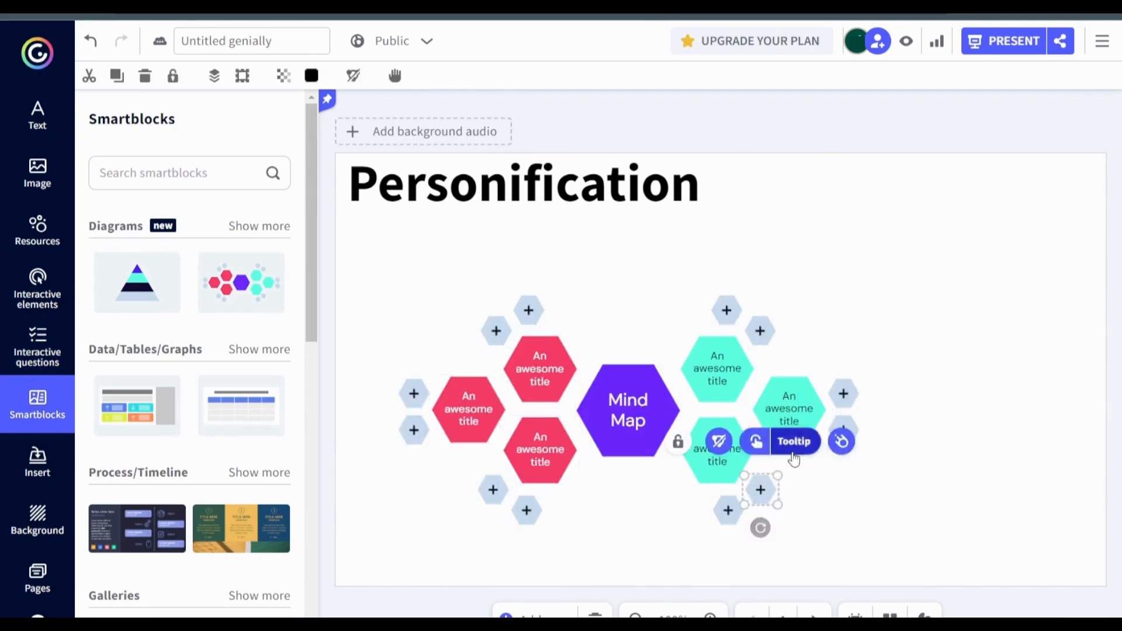
# Review the Insert menu's media and Audio options.
pyautogui.scroll(-3)
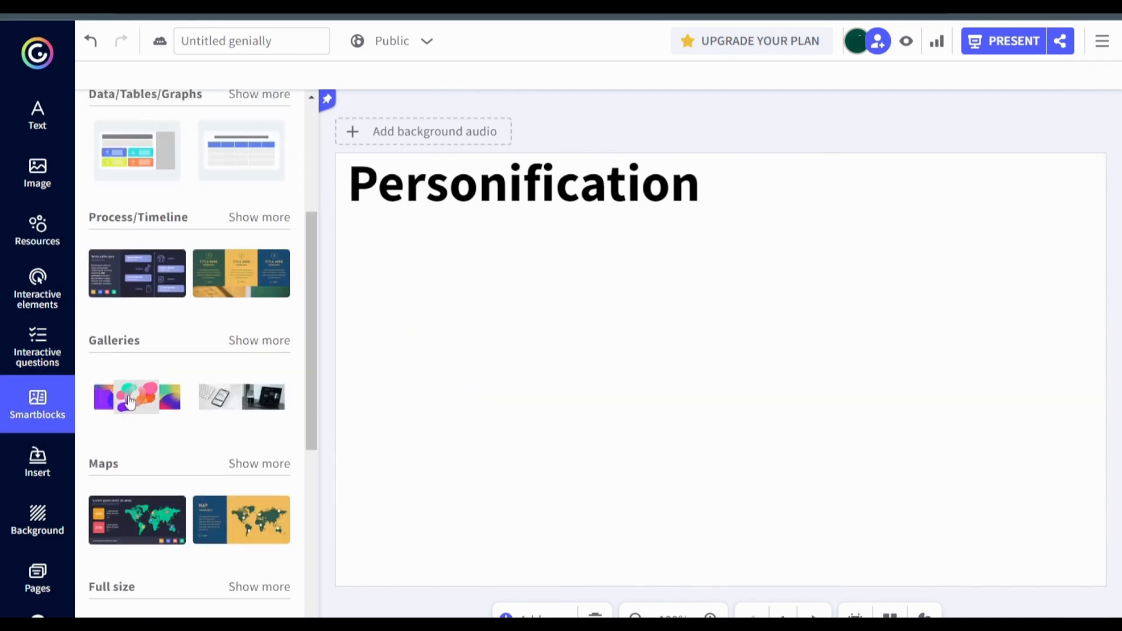
pyautogui.click(37, 462)
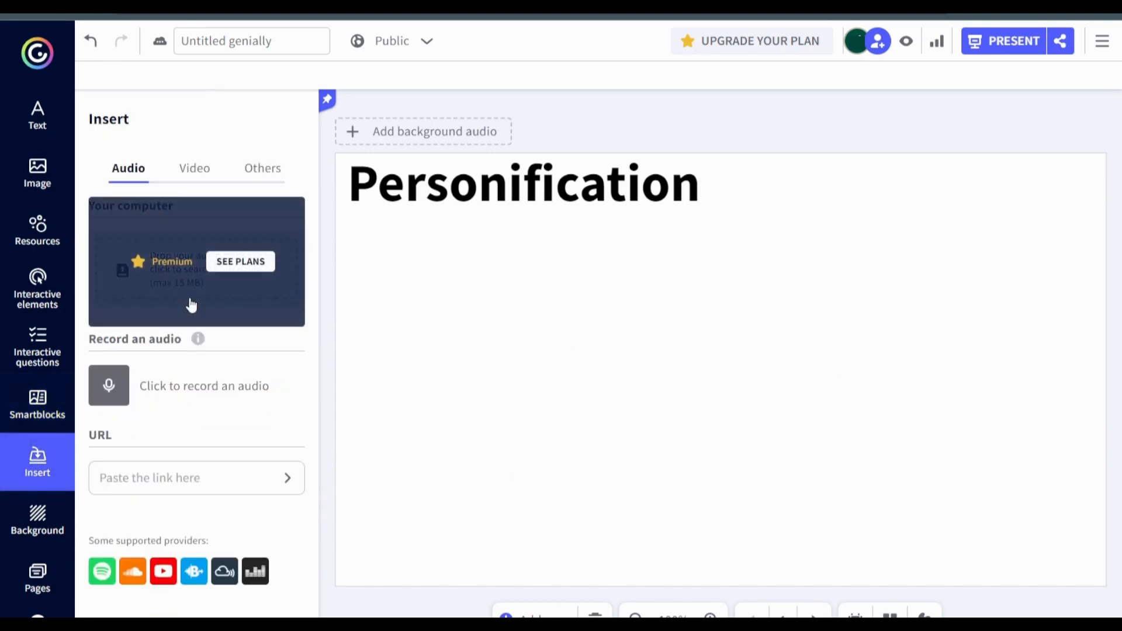
pyautogui.click(37, 519)
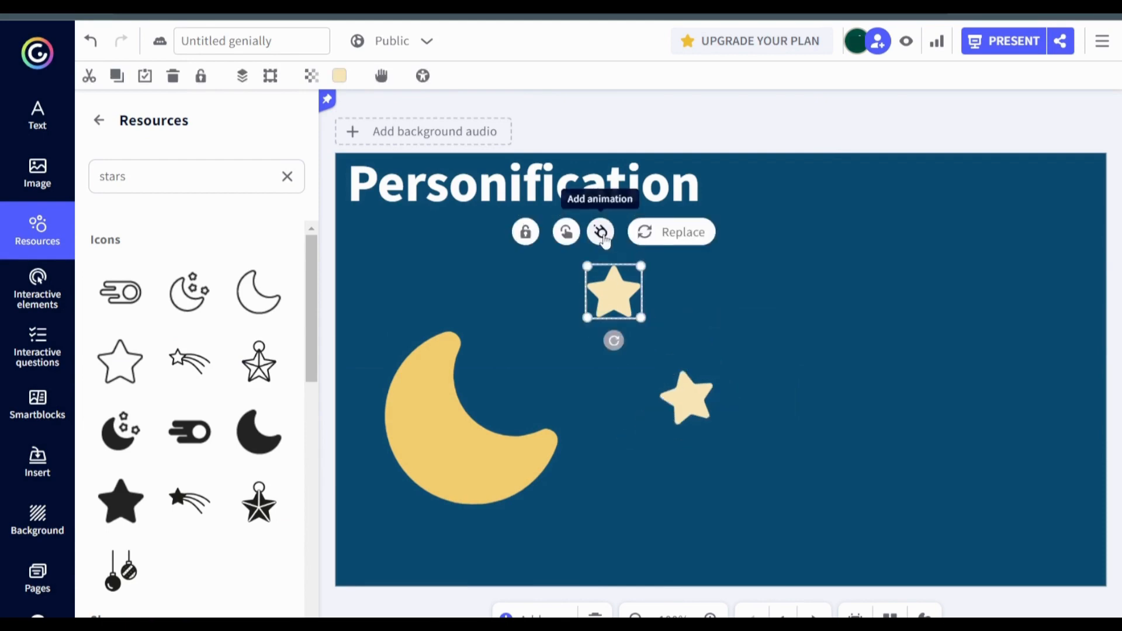
# Animate the star, add the moonlit-sky subtitle and stars, and present the slide.
pyautogui.click(600, 232)
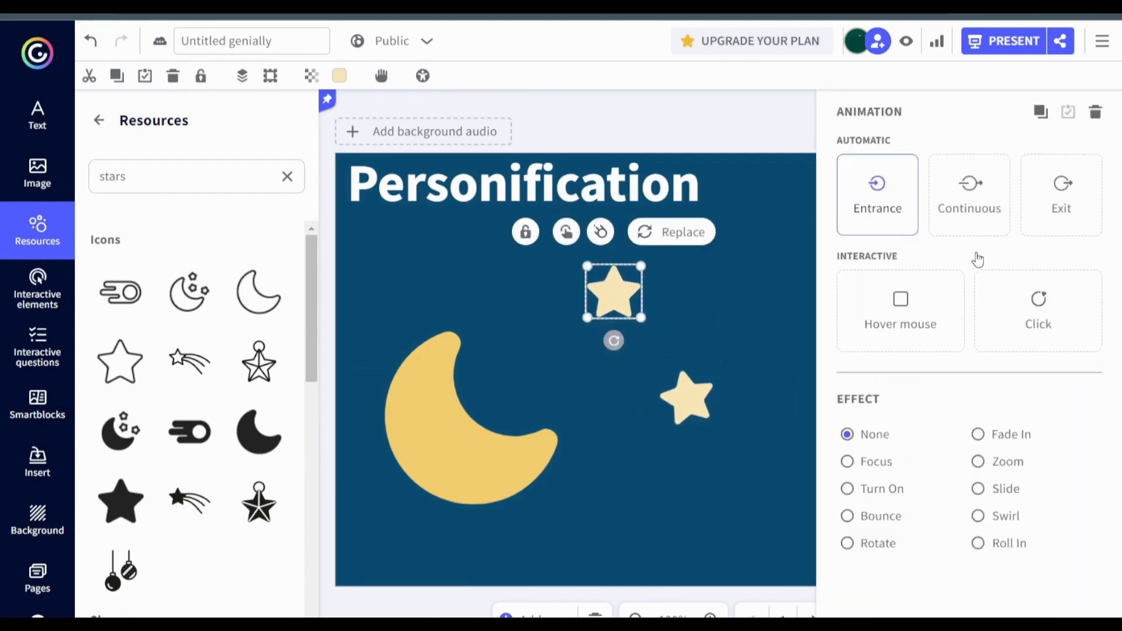
pyautogui.click(969, 194)
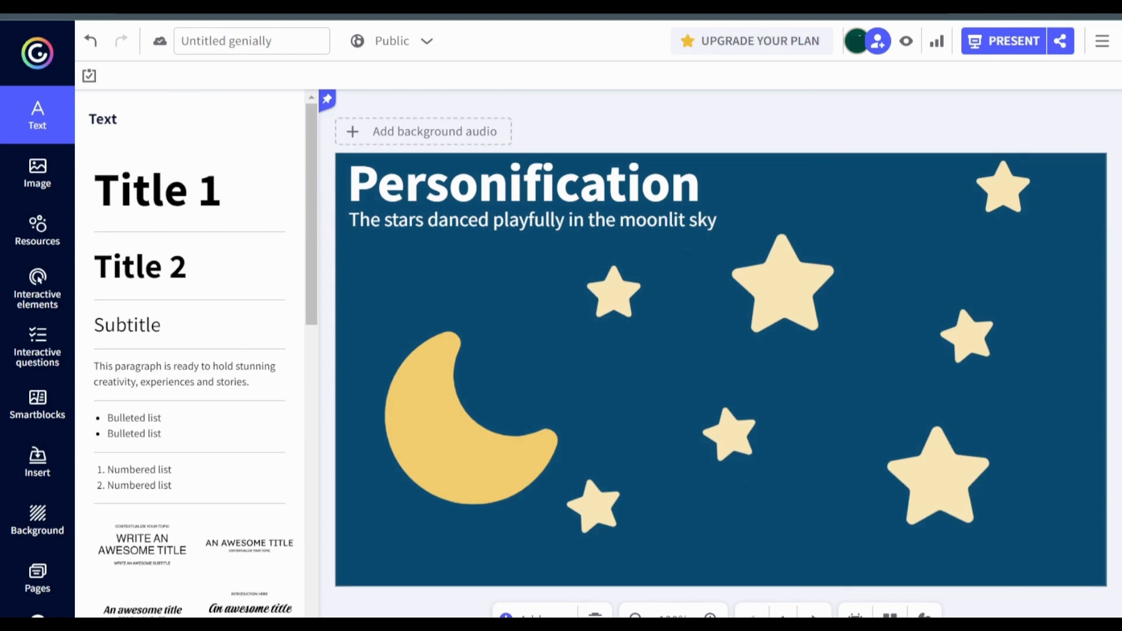
pyautogui.click(1012, 41)
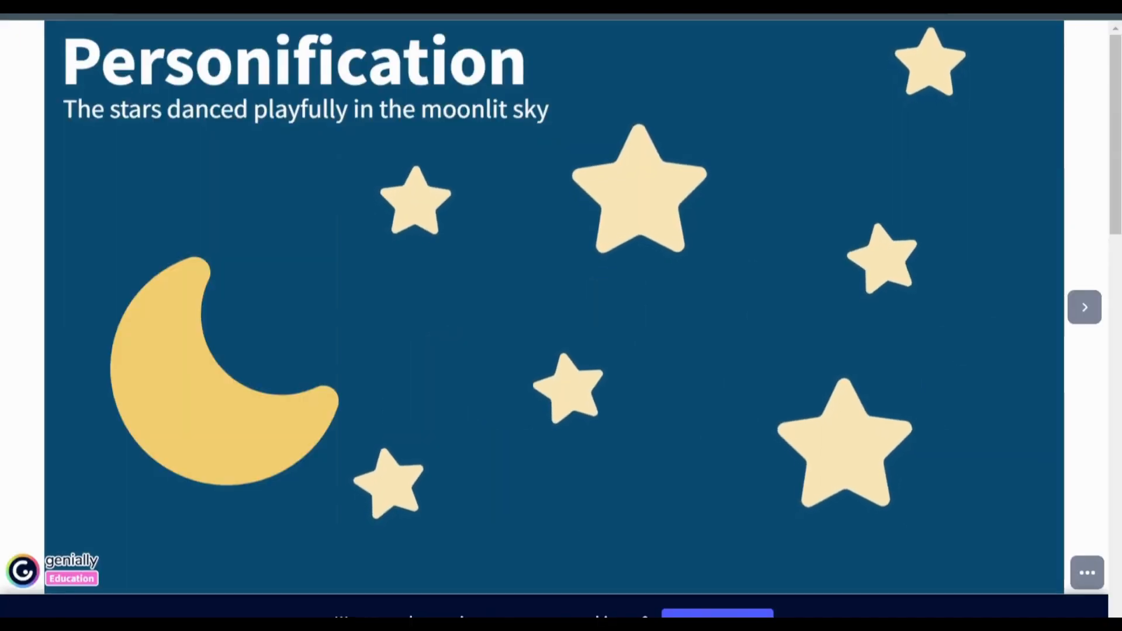